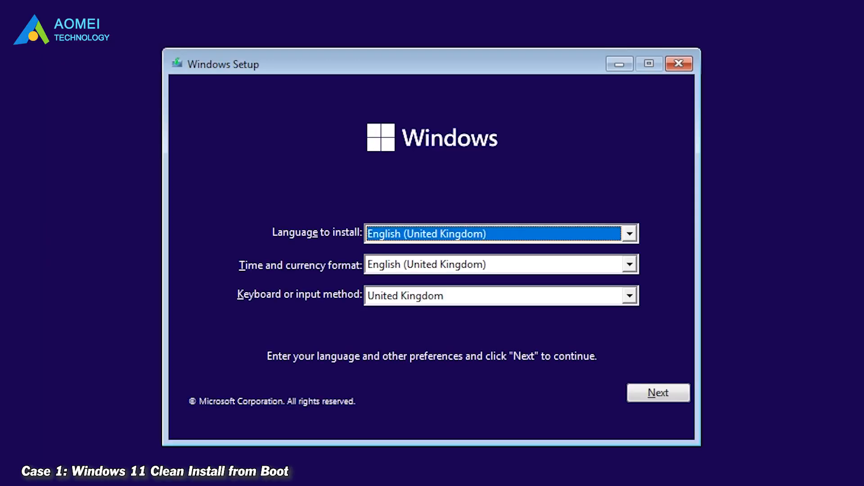
mouse_move(583, 244)
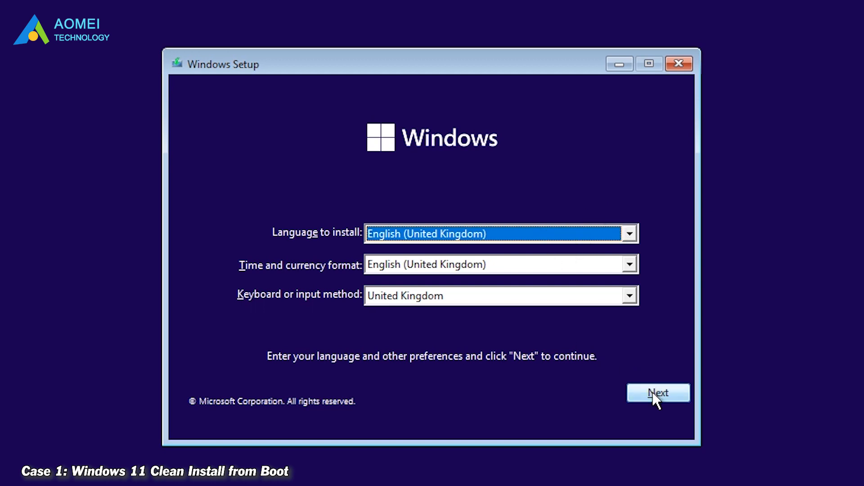
Step: Accept the United Kingdom language defaults, begin installation, and continue without a product key
left_click(658, 392)
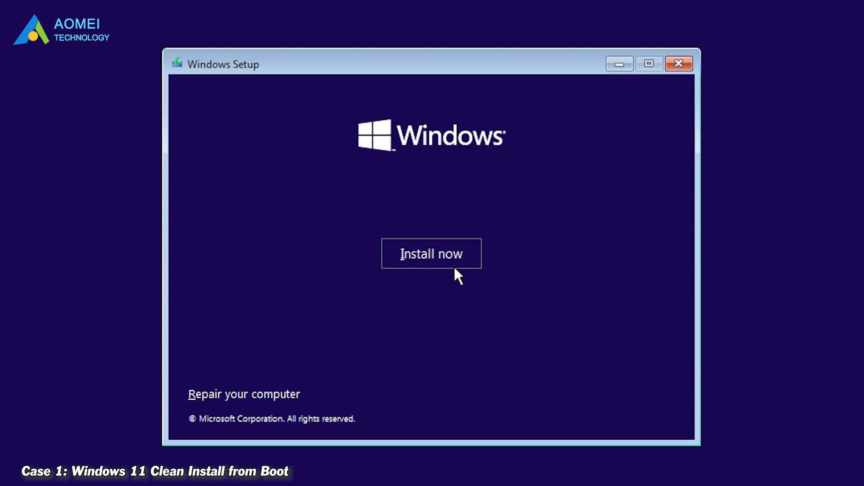
left_click(431, 253)
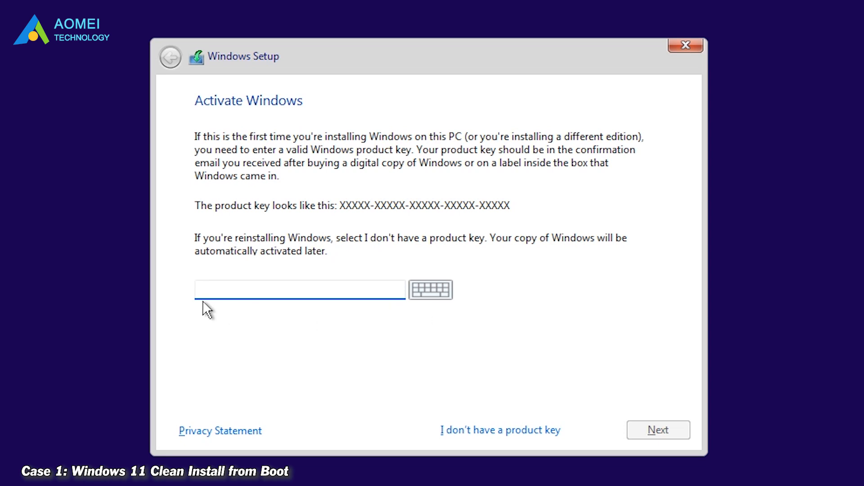
left_click(300, 289)
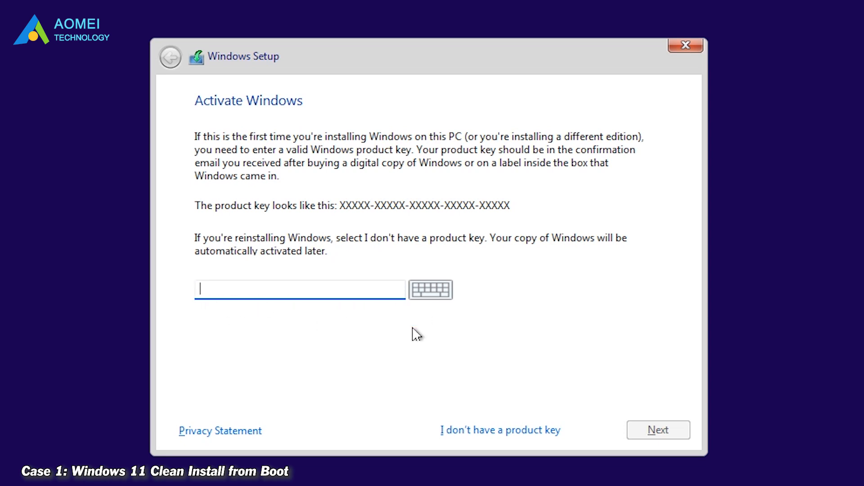
mouse_move(522, 442)
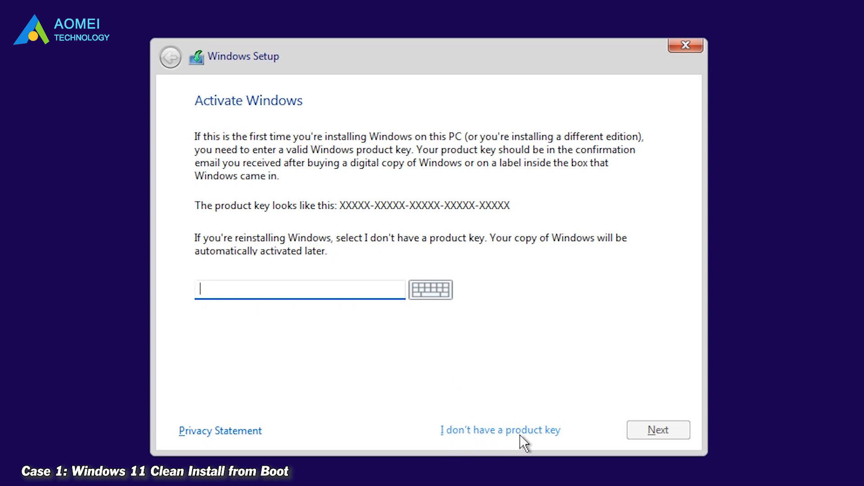
left_click(499, 429)
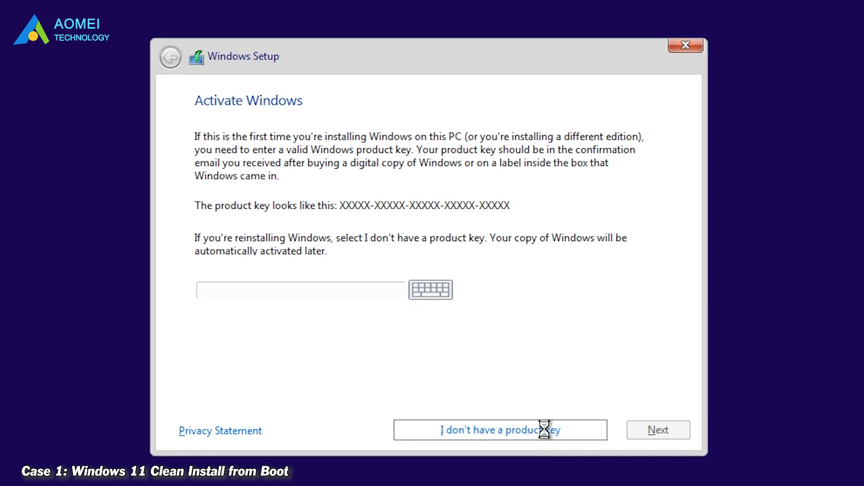
Step: Choose the Windows 11 Home edition and accept the Microsoft software licence terms
left_click(499, 430)
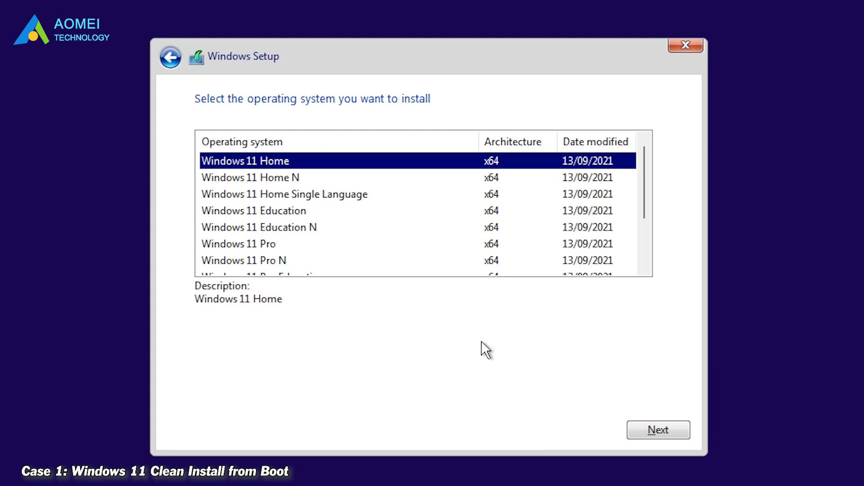
mouse_move(391, 275)
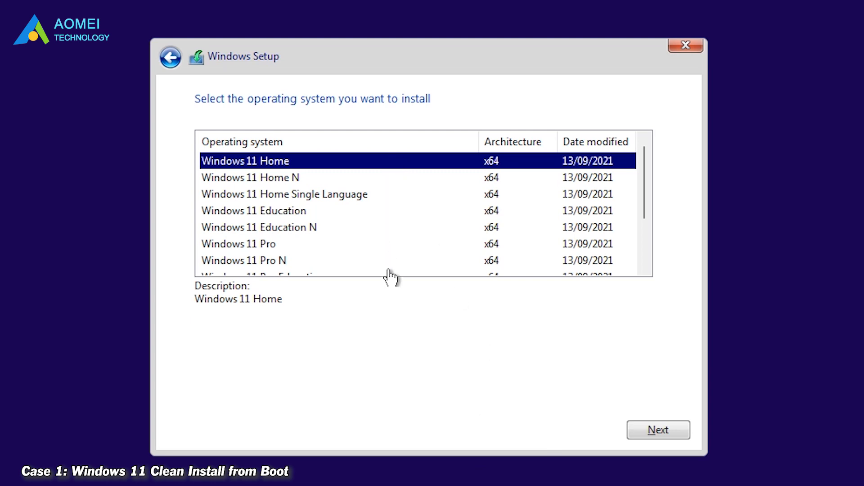
left_click(658, 430)
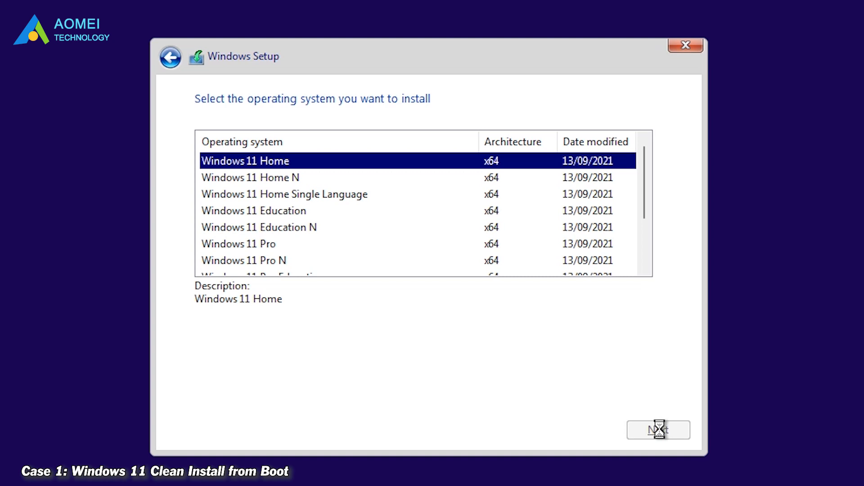
left_click(657, 430)
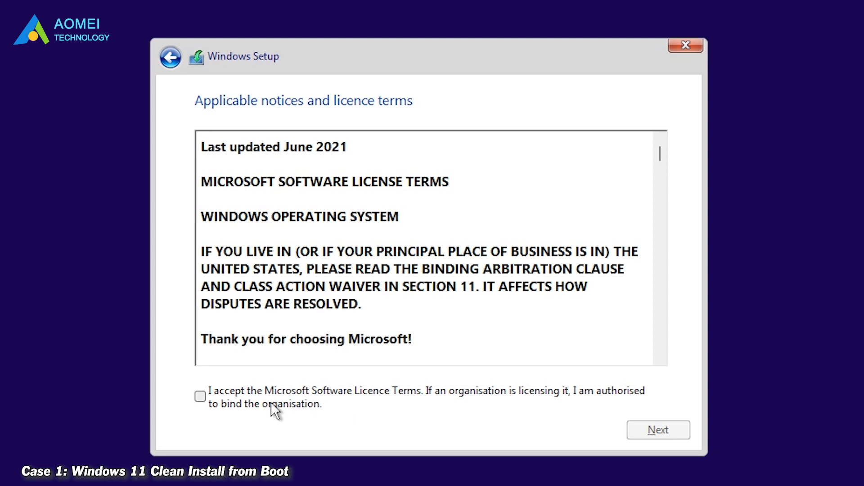
left_click(200, 396)
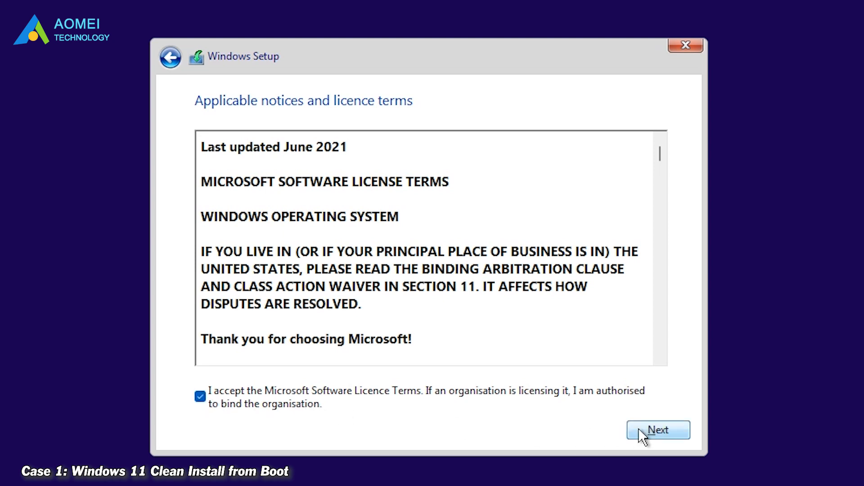
Step: Install onto Drive 0 Unallocated Space
left_click(658, 430)
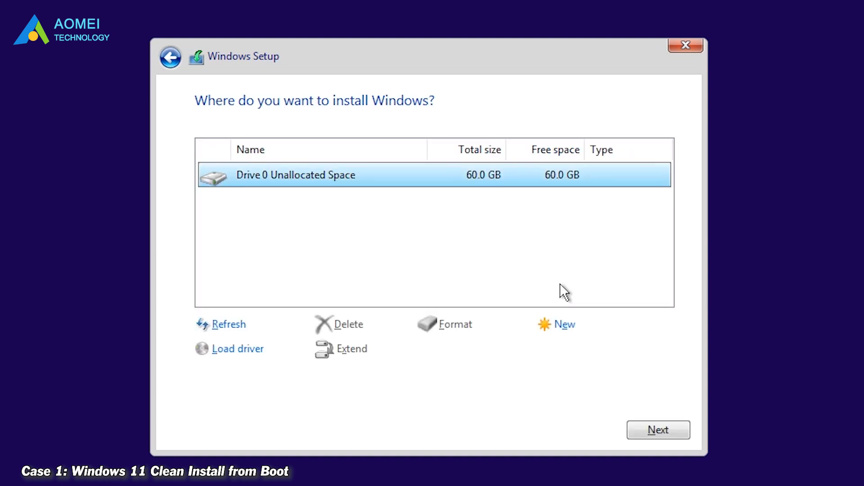
mouse_move(359, 199)
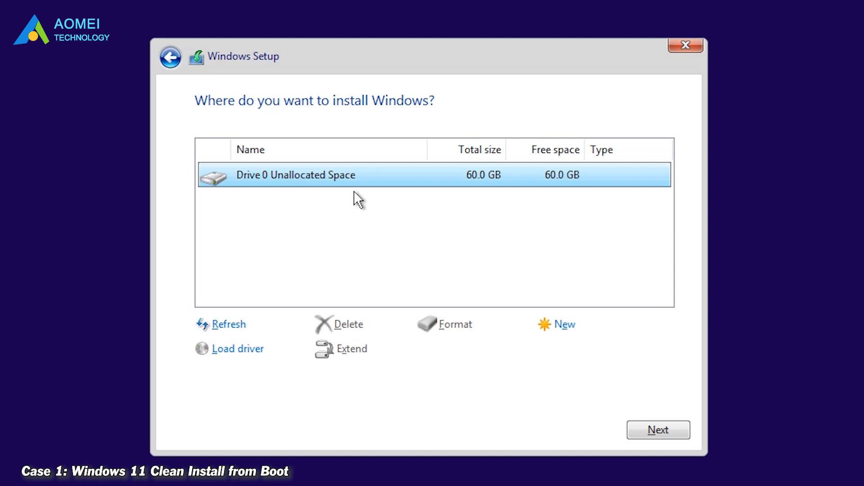
mouse_move(622, 375)
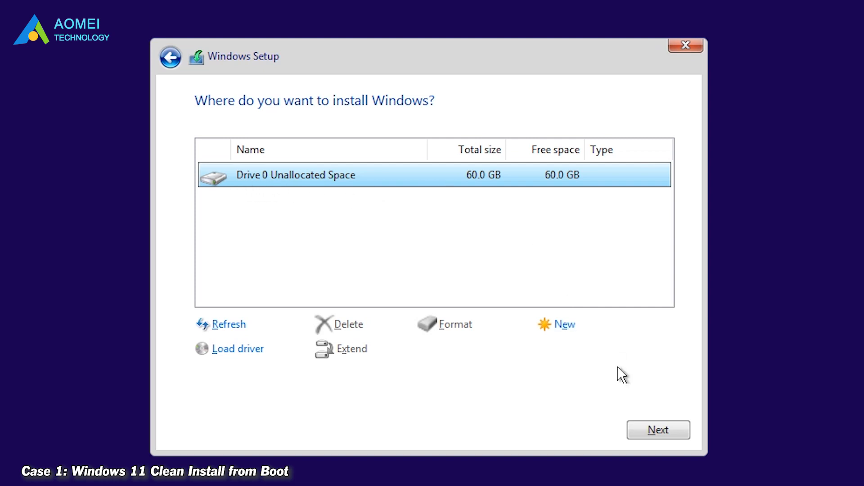
left_click(658, 429)
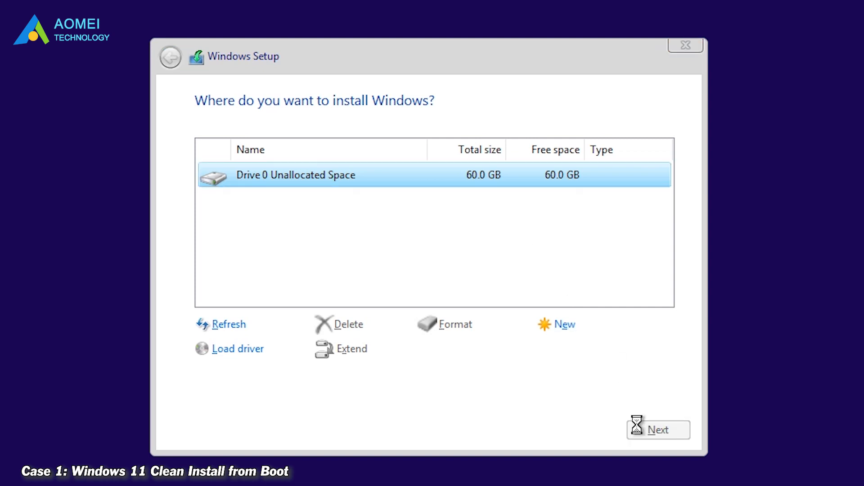
left_click(658, 430)
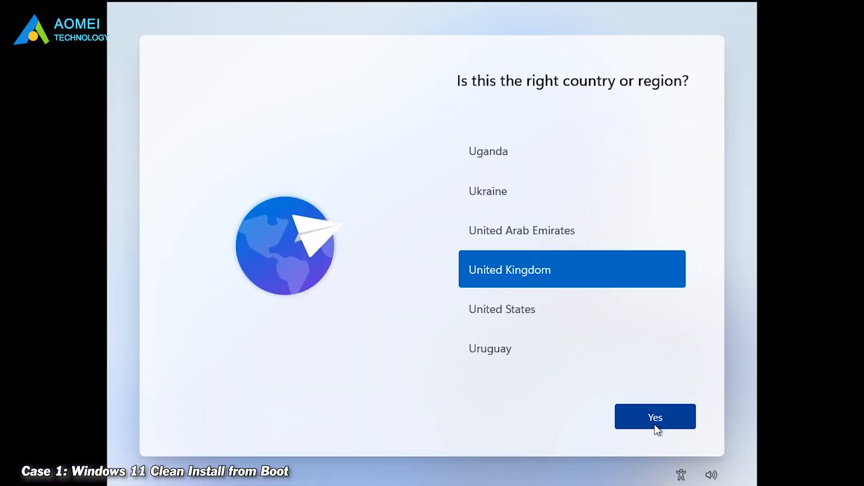
Step: Confirm United Kingdom for both the region and the keyboard layout
left_click(655, 417)
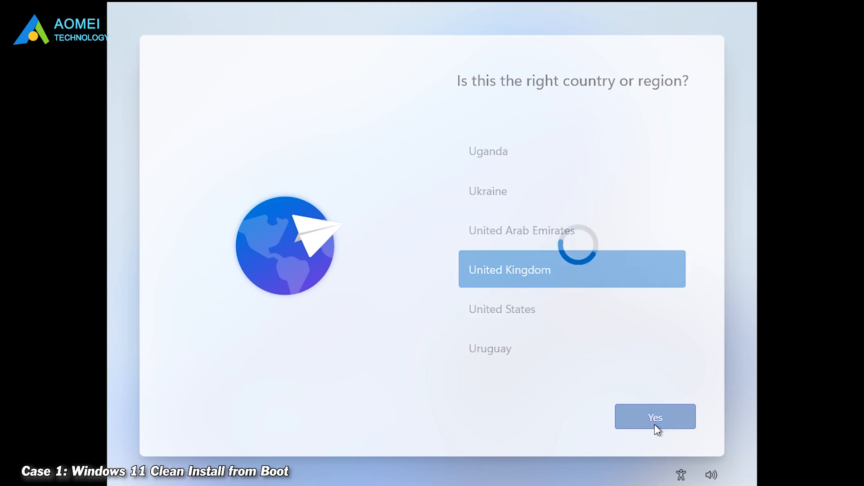
left_click(655, 416)
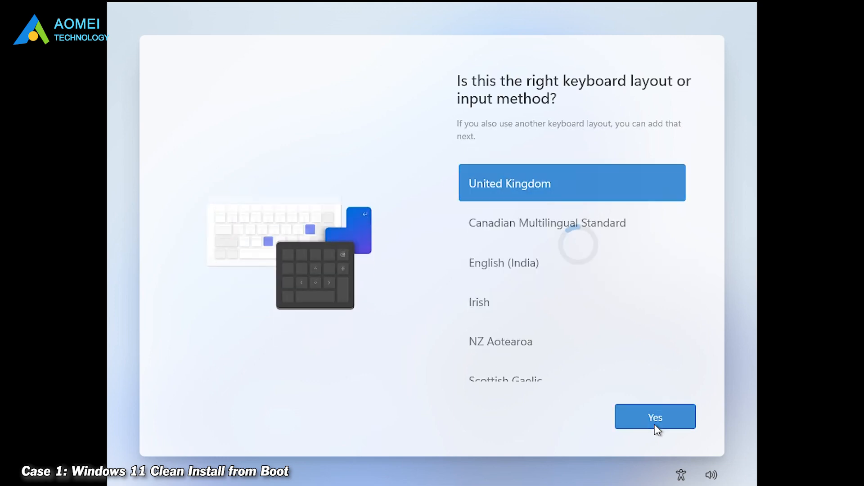
left_click(654, 417)
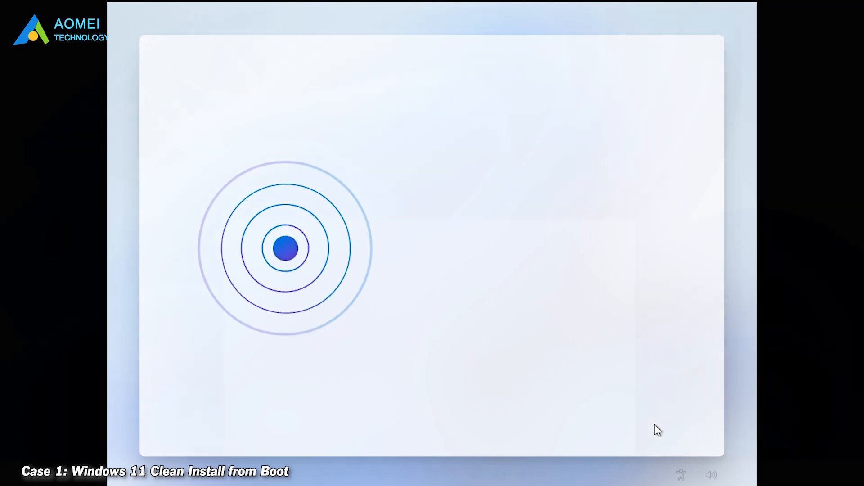
left_click(359, 473)
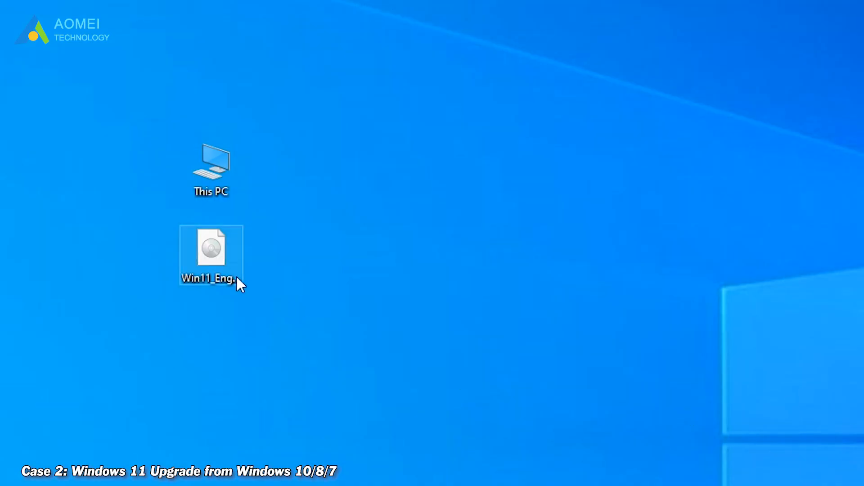
Step: Mount the Win11 ISO from the desktop and run setup from DVD Drive (H:)
double_click(211, 251)
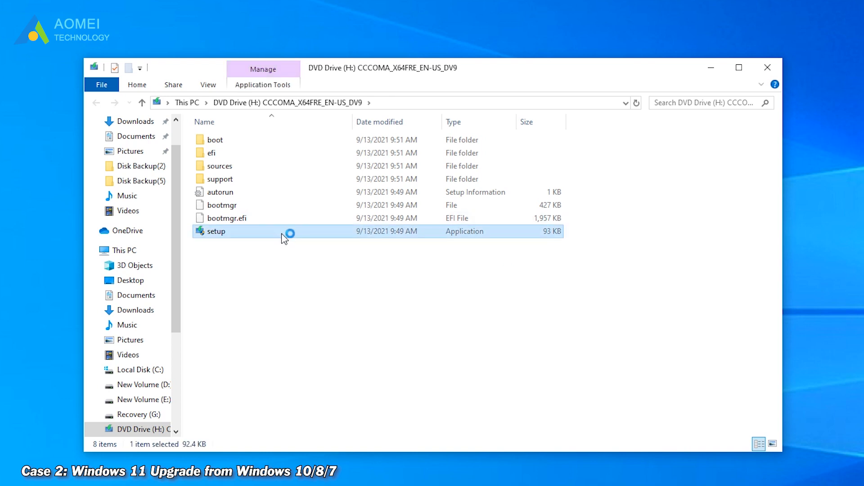
double_click(216, 231)
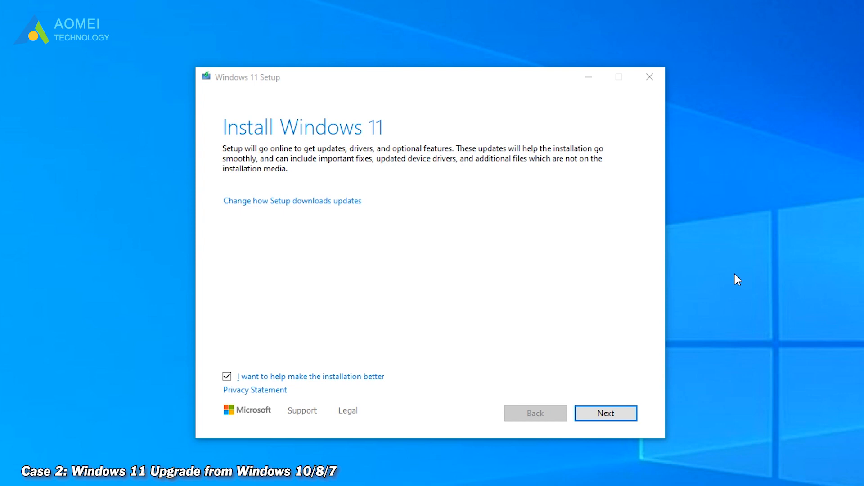
mouse_move(605, 413)
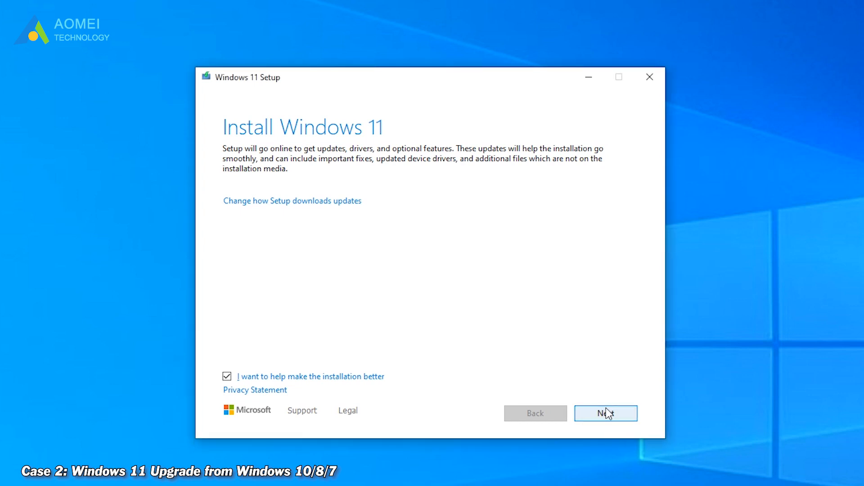
Step: Accept the licence terms and install Windows 11 Enterprise N, keeping personal files and apps
left_click(605, 413)
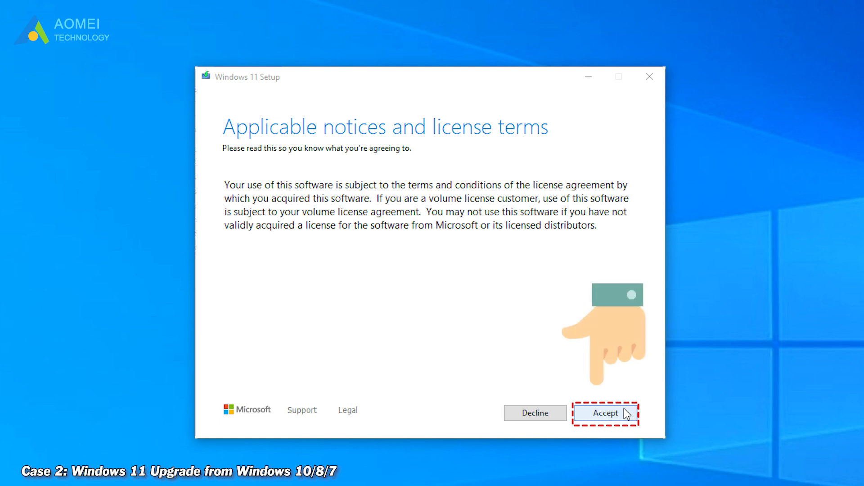
left_click(605, 413)
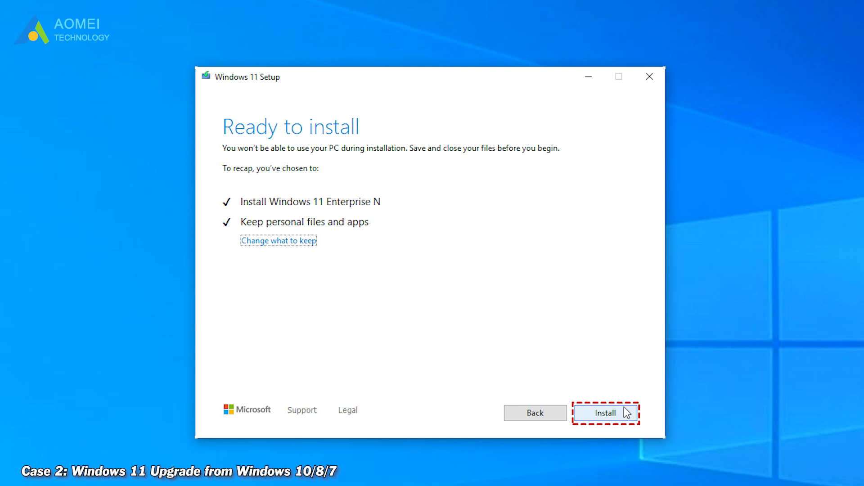
left_click(605, 413)
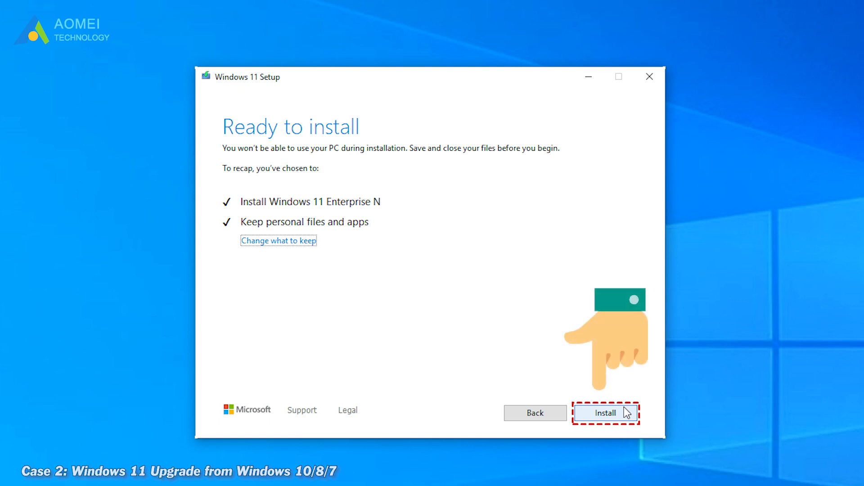
left_click(605, 413)
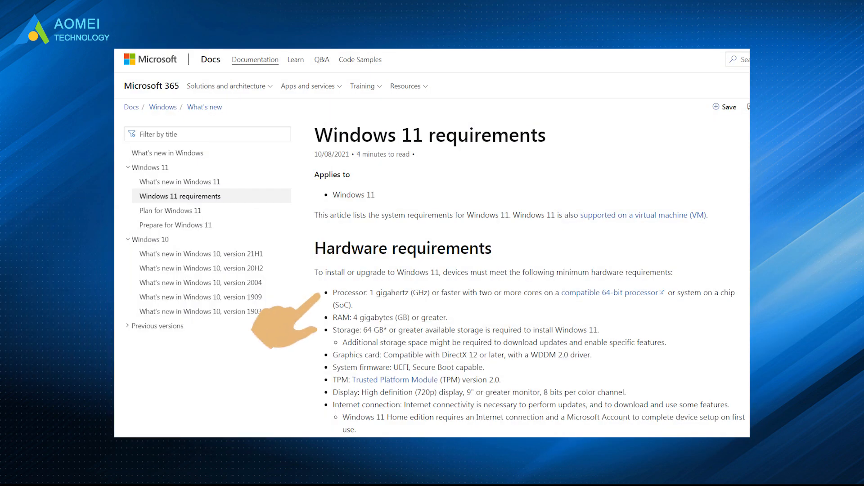
mouse_move(284, 386)
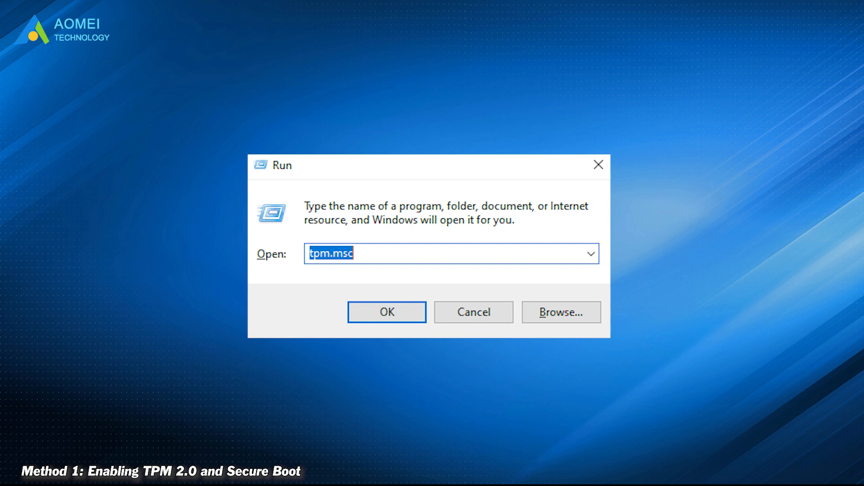
Step: Run tpm.msc from the Run dialog to open TPM Management
left_click(386, 311)
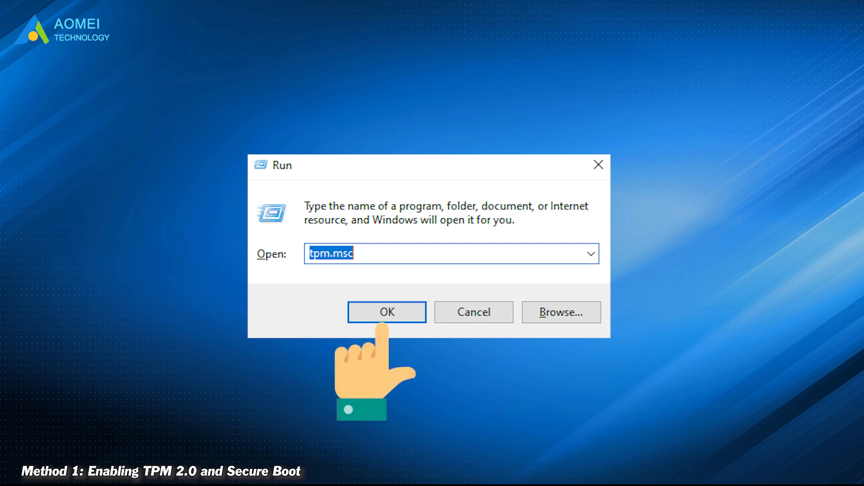
left_click(386, 312)
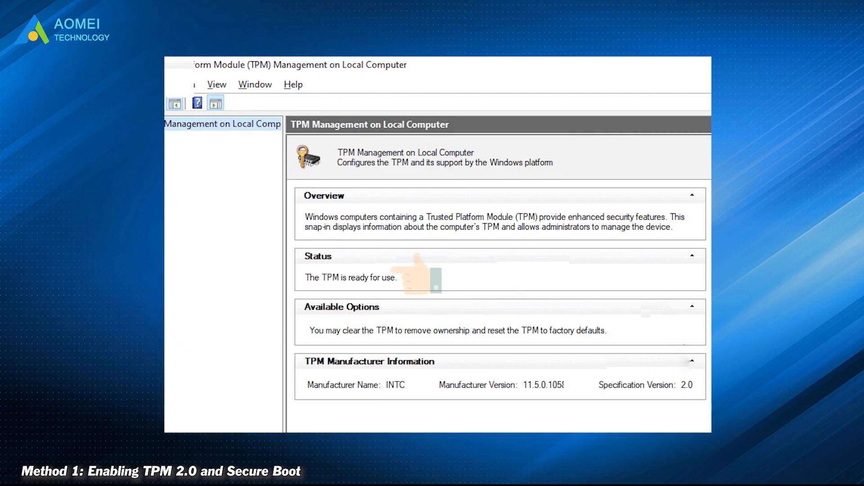
Step: Verify TPM Management reports the TPM is ready for use, specification version 2.0
left_click(437, 281)
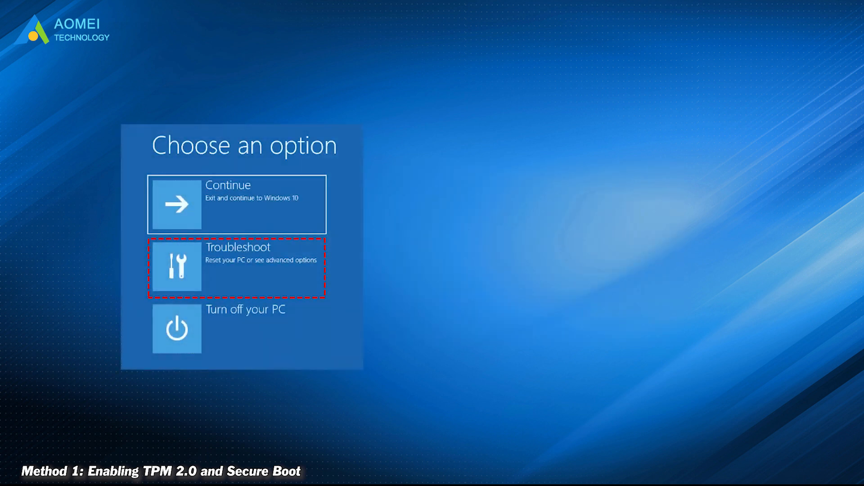
Step: Go from Troubleshoot into Advanced options in the recovery environment
left_click(236, 267)
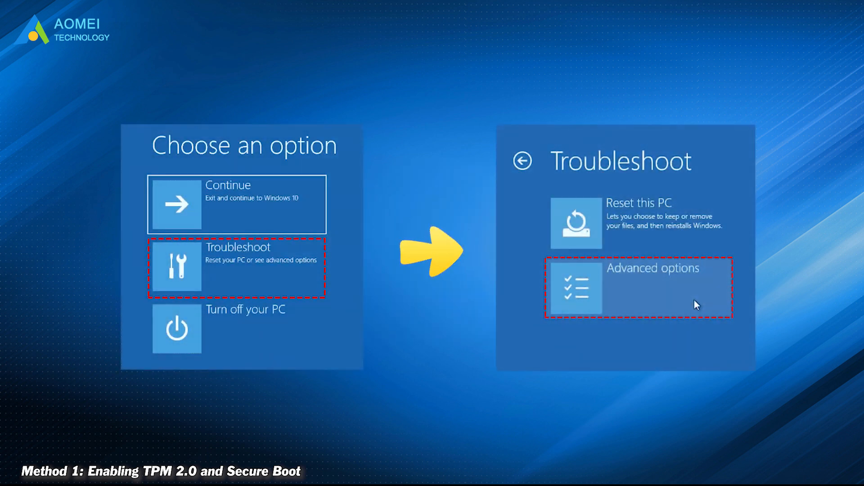
left_click(638, 287)
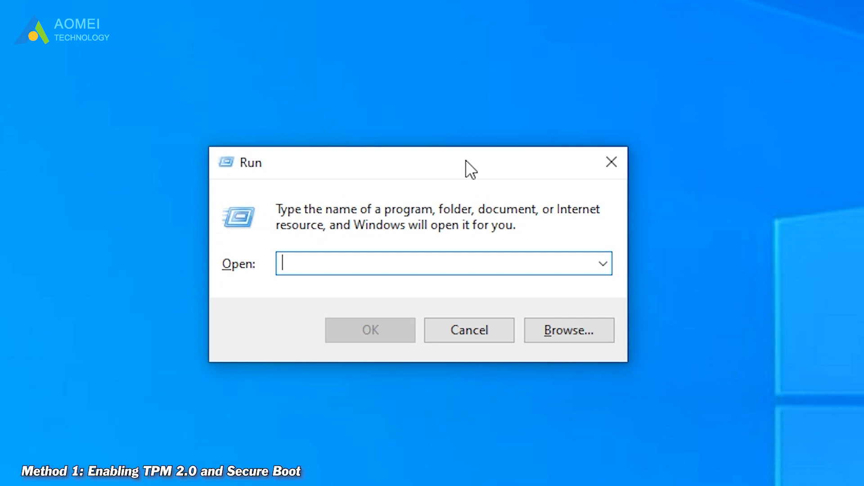
Step: Launch regedit, browse to HKEY_LOCAL_MACHINE\SYSTEM\Setup, and open its New menu
type("regedit")
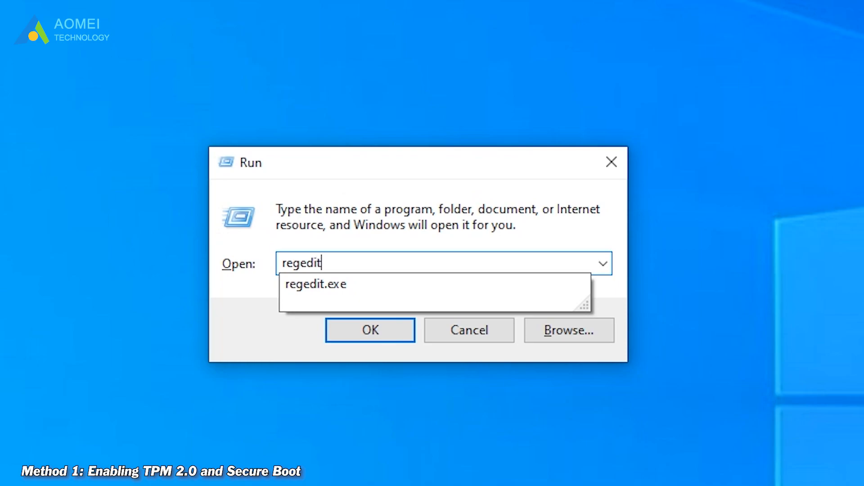
left_click(370, 330)
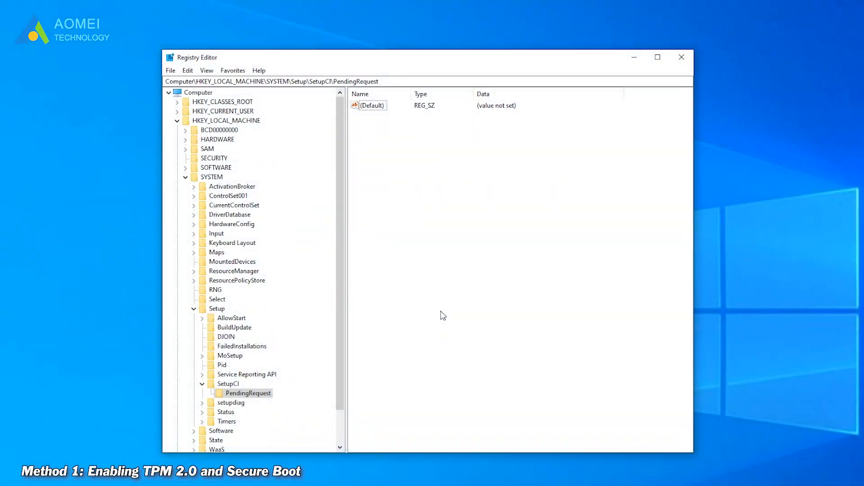
mouse_move(247, 122)
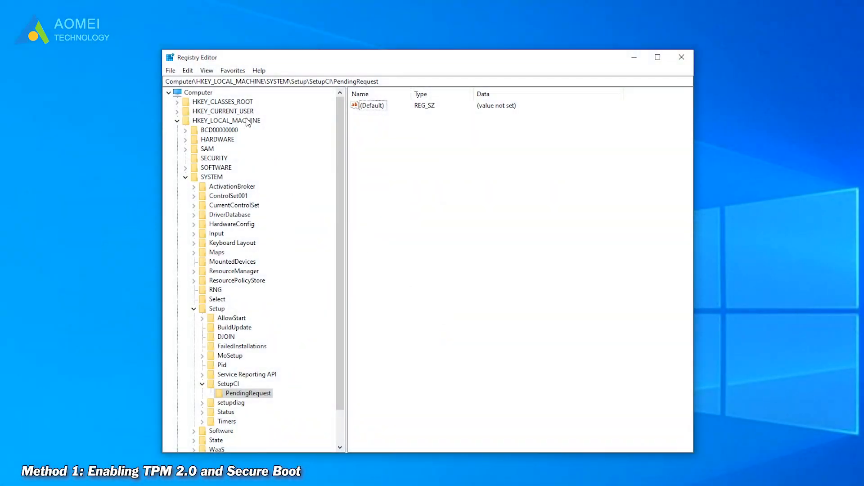
left_click(225, 120)
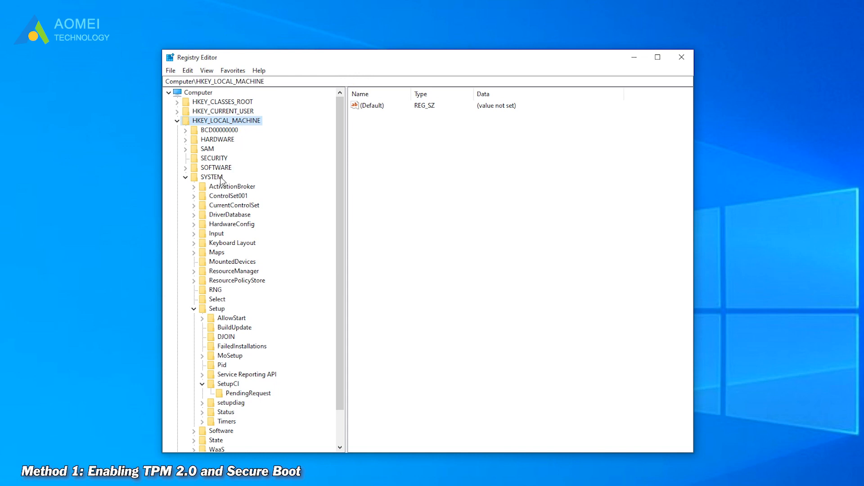
left_click(211, 176)
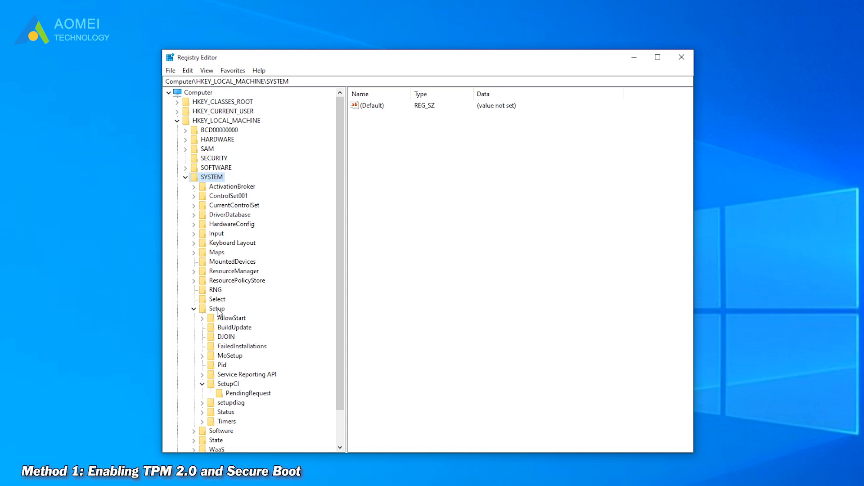
left_click(210, 308)
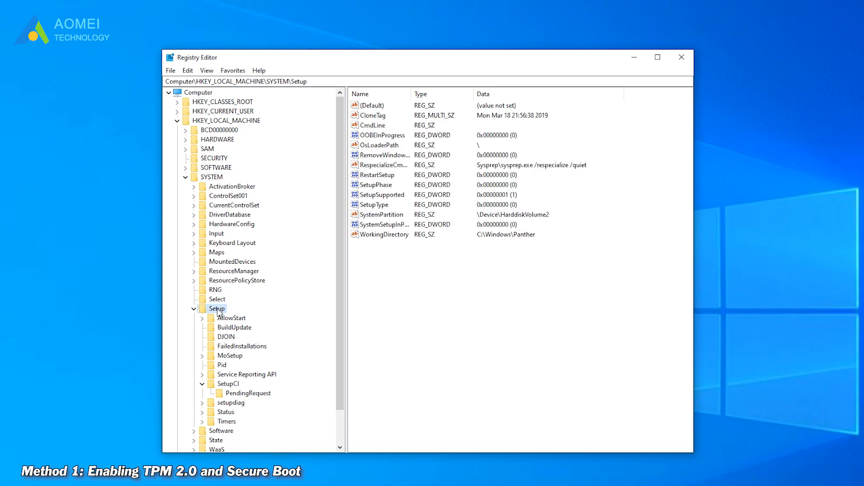
left_click(193, 308)
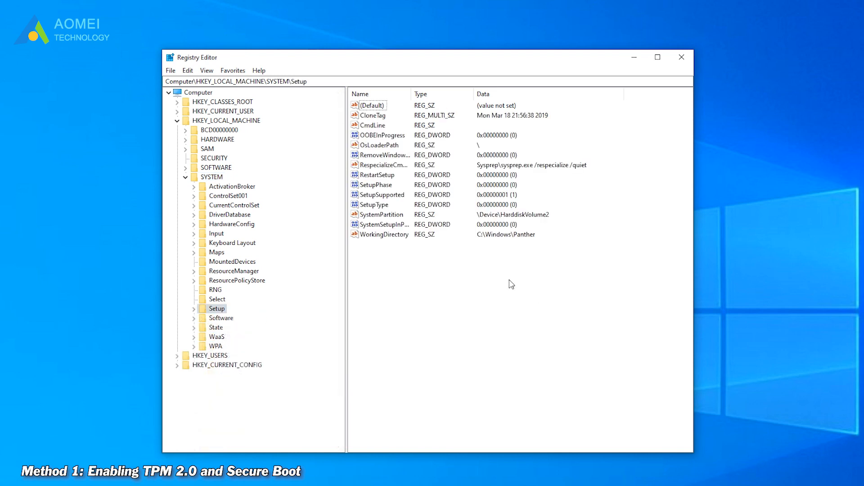
right_click(510, 284)
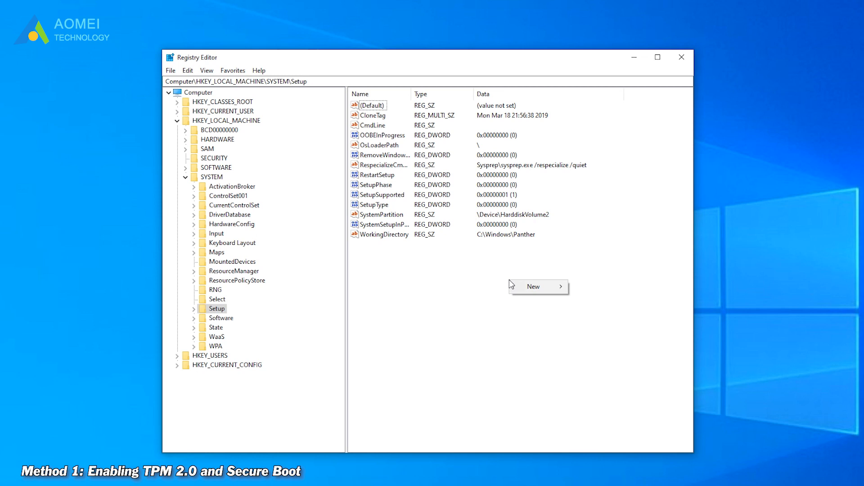
mouse_move(533, 286)
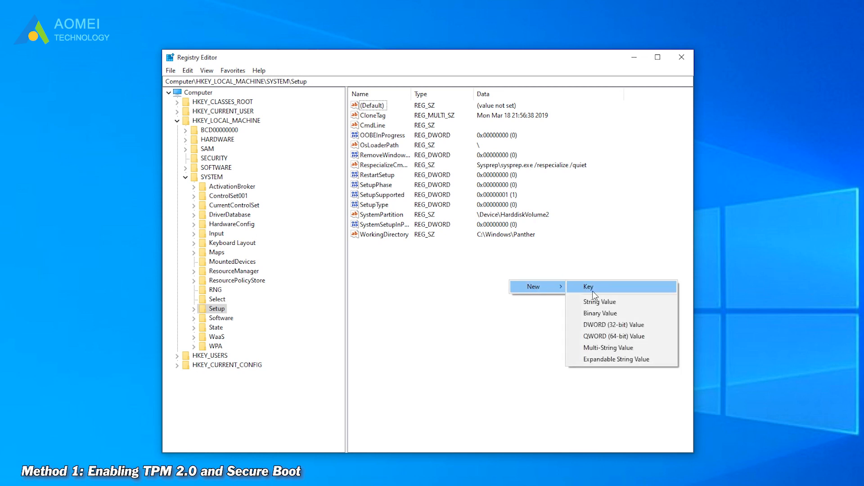
Step: Create the LabConfig key with DWORD values BypassTPMCheck and BypassSecureBootCheck
left_click(587, 286)
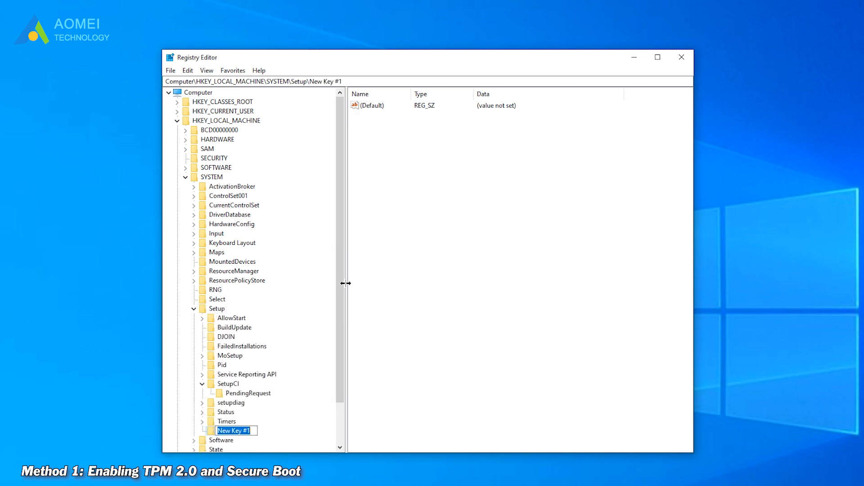
scroll("down", 3)
type("LabConfig")
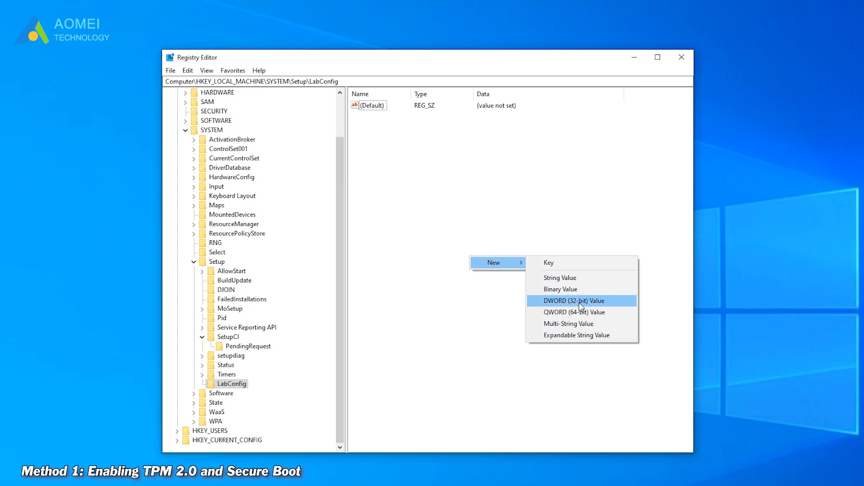
left_click(573, 300)
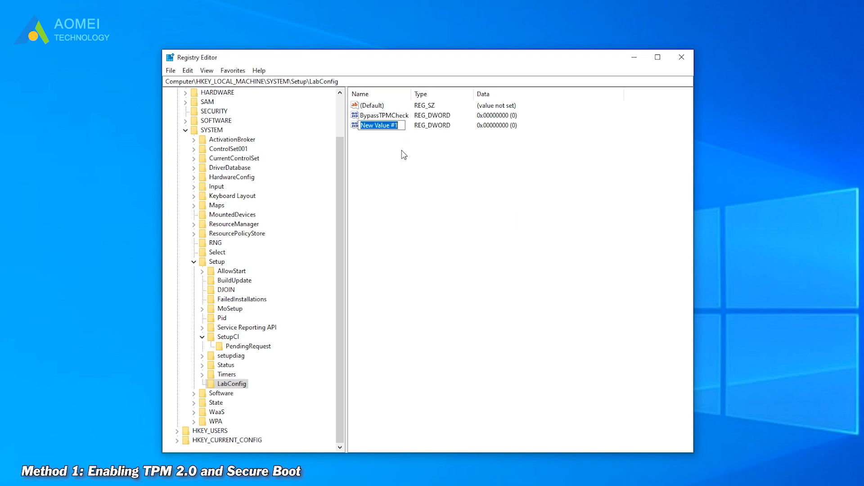
type("BypassSecureBootCheck")
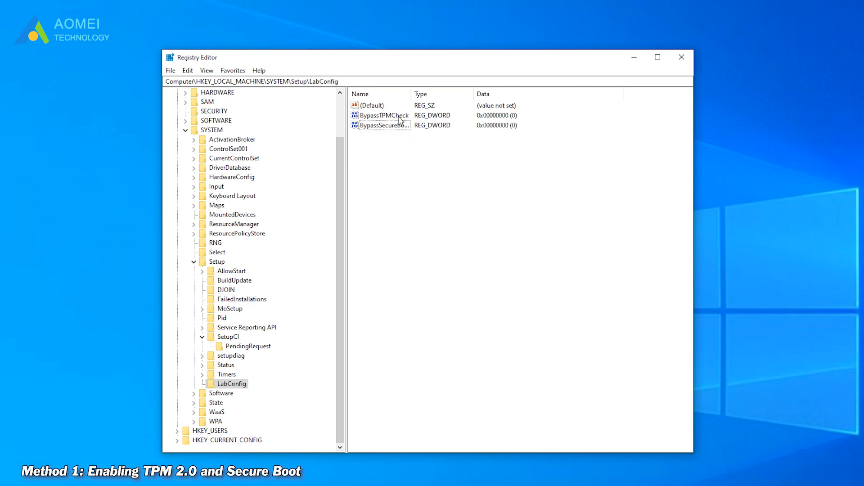
Step: Set the BypassTPMCheck and BypassSecureBootCheck data both to 1
double_click(383, 115)
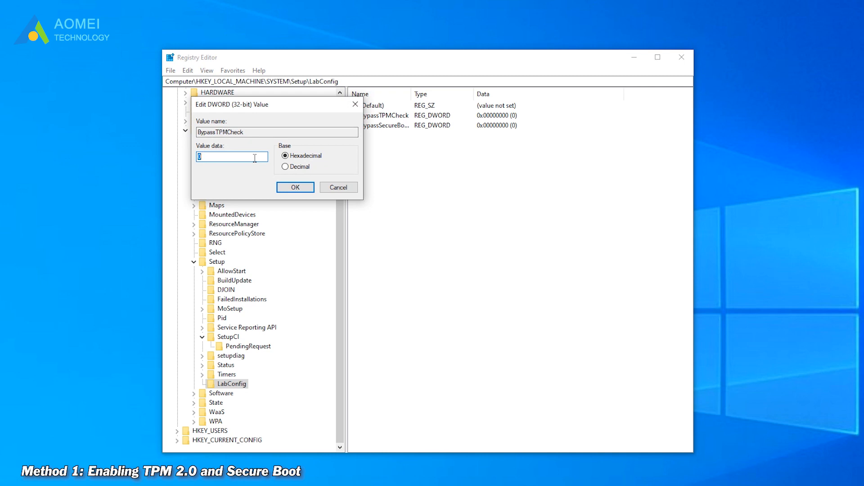
left_click(295, 187)
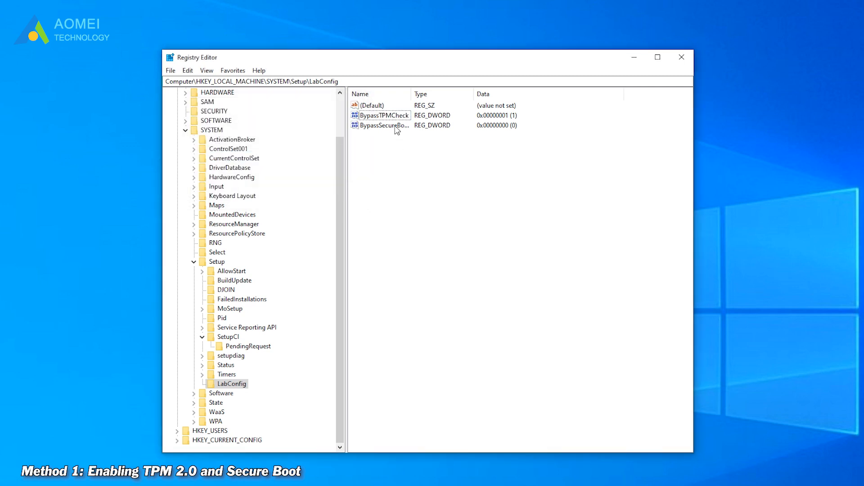
double_click(383, 125)
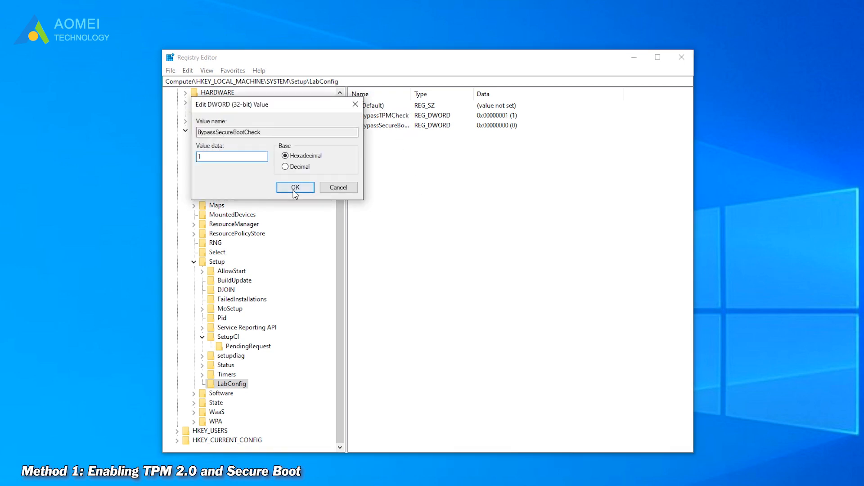
left_click(295, 187)
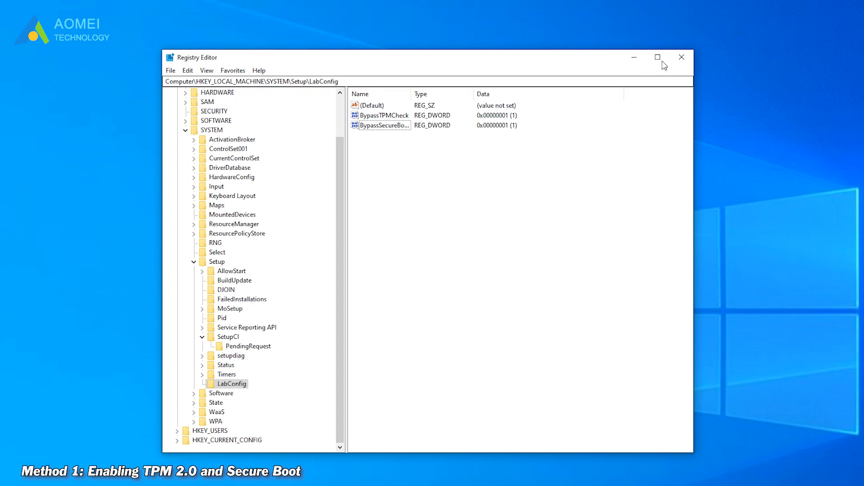
left_click(681, 57)
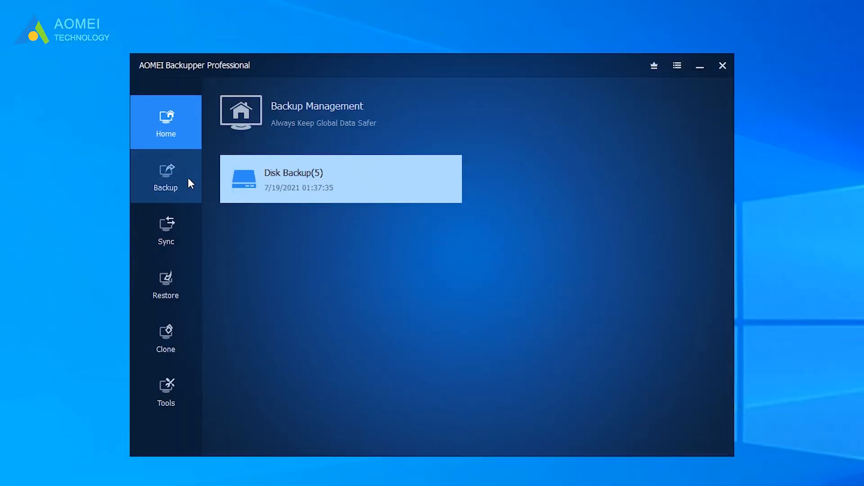
mouse_move(270, 389)
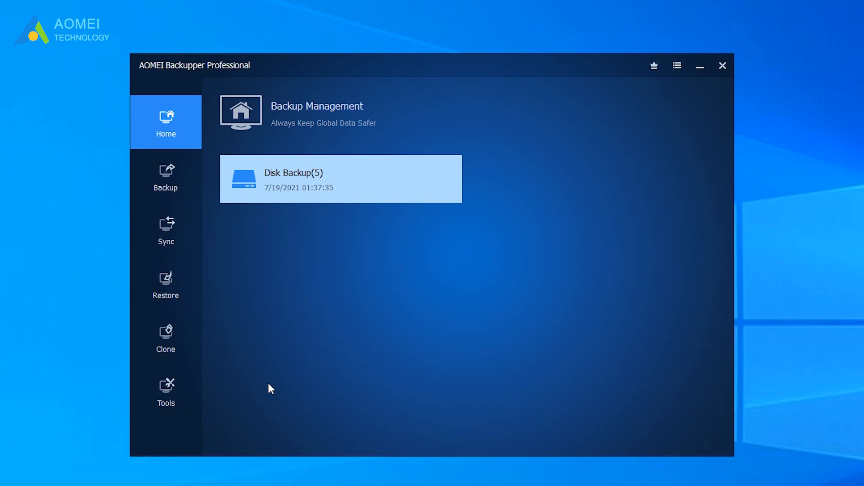
Step: Browse AOMEI Tools, start a System Backup to D:\, then view Select Task versus Select Image File
left_click(166, 391)
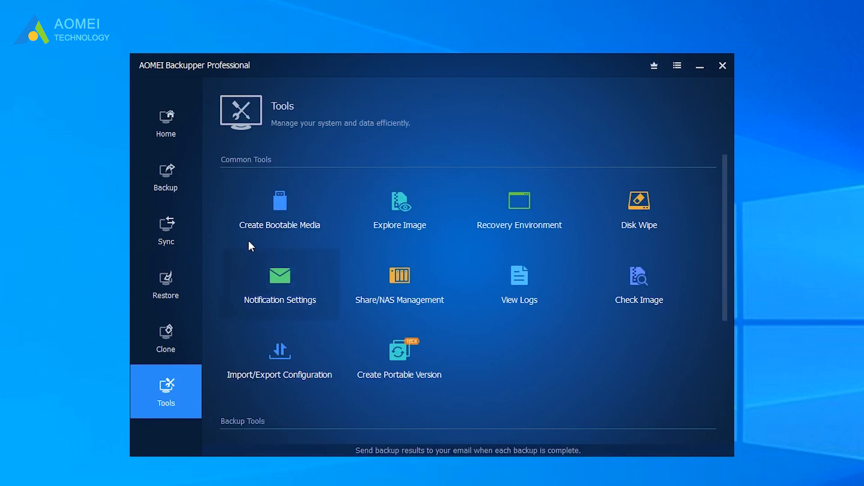
mouse_move(279, 209)
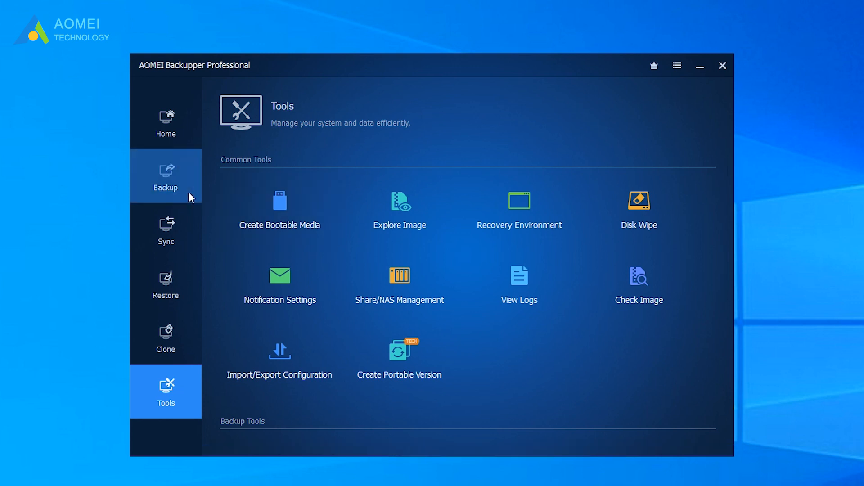
left_click(165, 175)
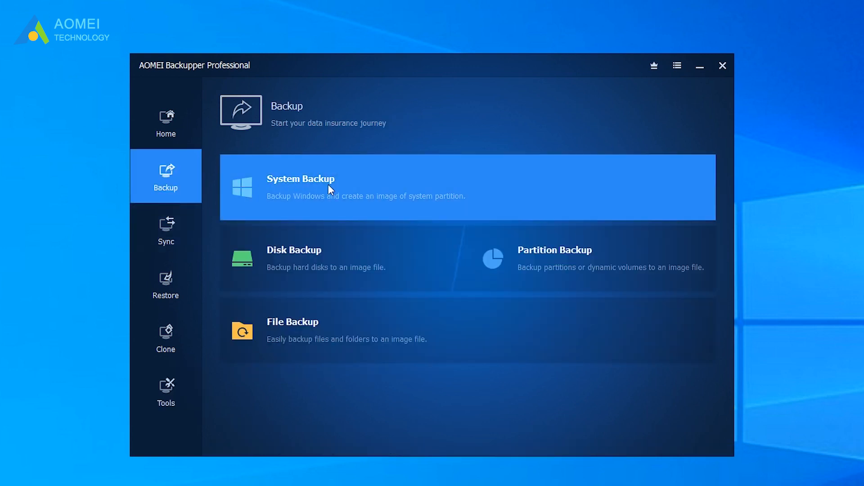
left_click(300, 186)
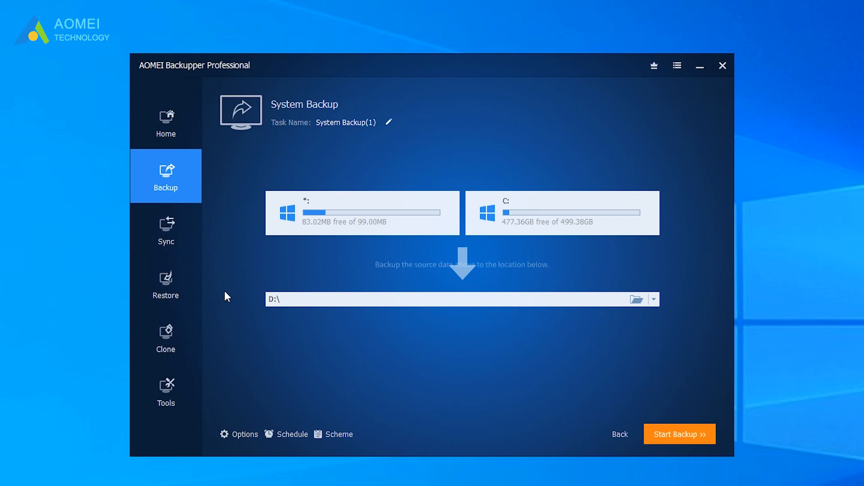
left_click(165, 284)
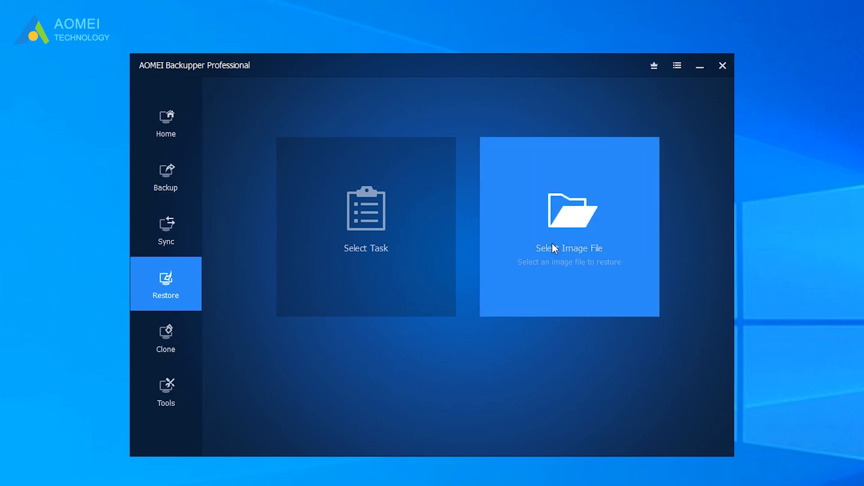
mouse_move(622, 298)
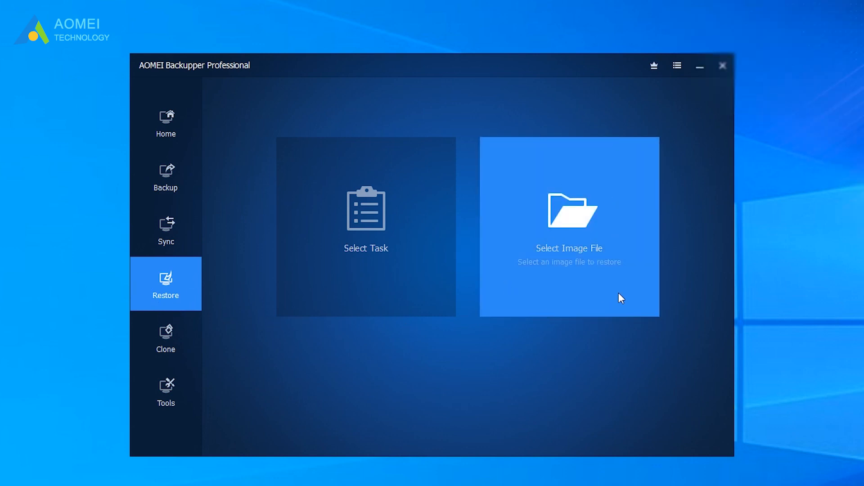